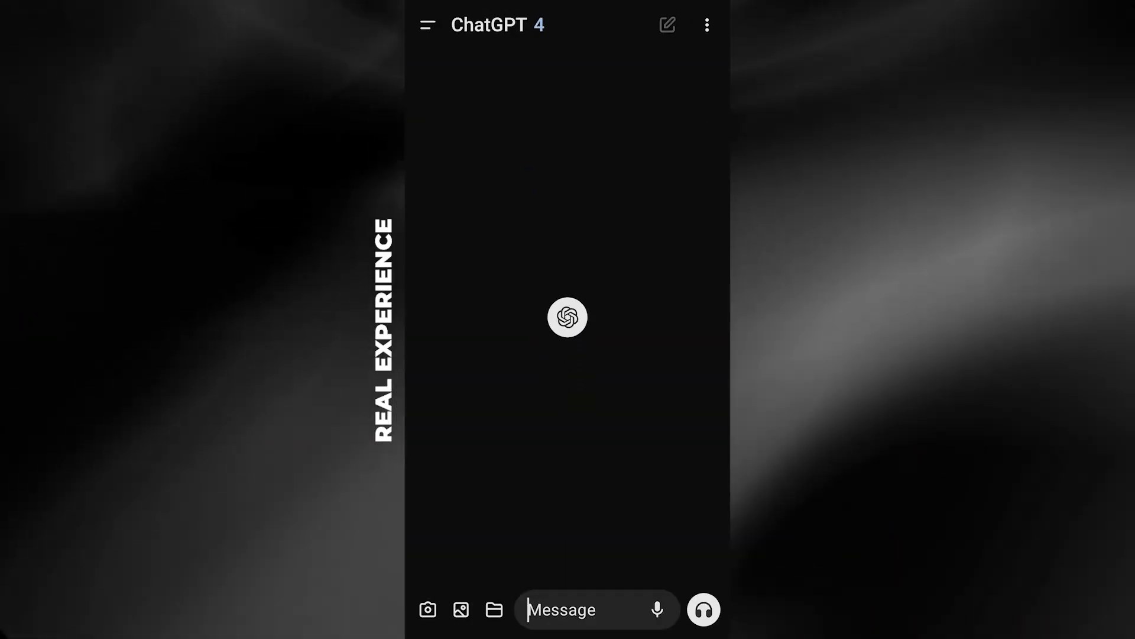
Start a hands-free voice conversation so ChatGPT begins listening
left_click(701, 609)
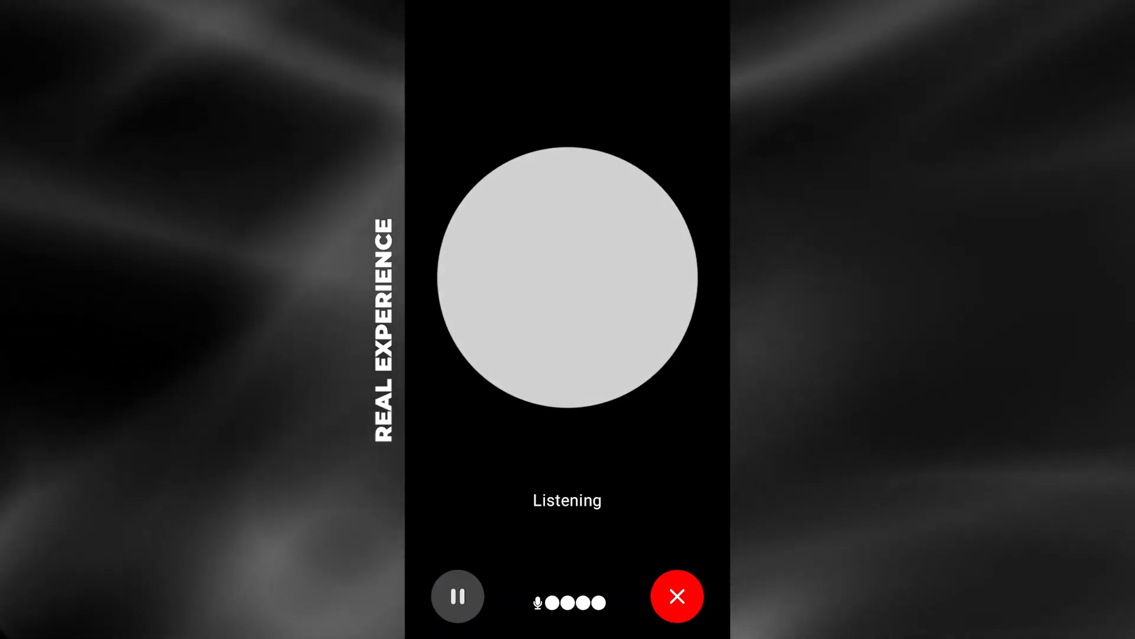
left_click(456, 595)
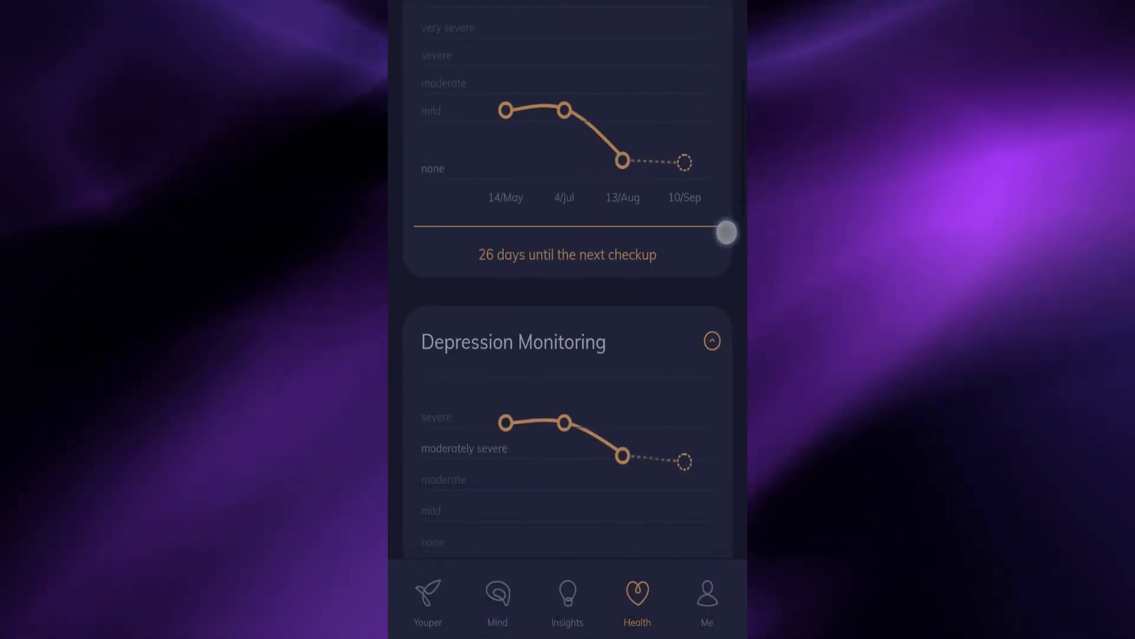
Scroll through the depression, borderline personality and panic monitoring charts
scroll("down", 3)
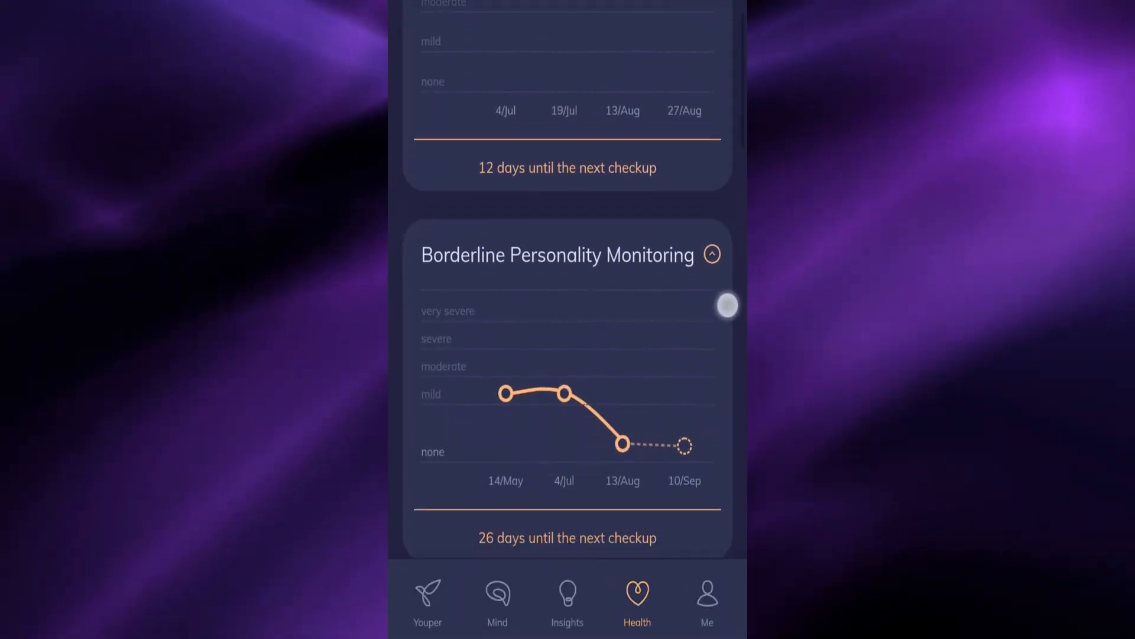
scroll("down", 3)
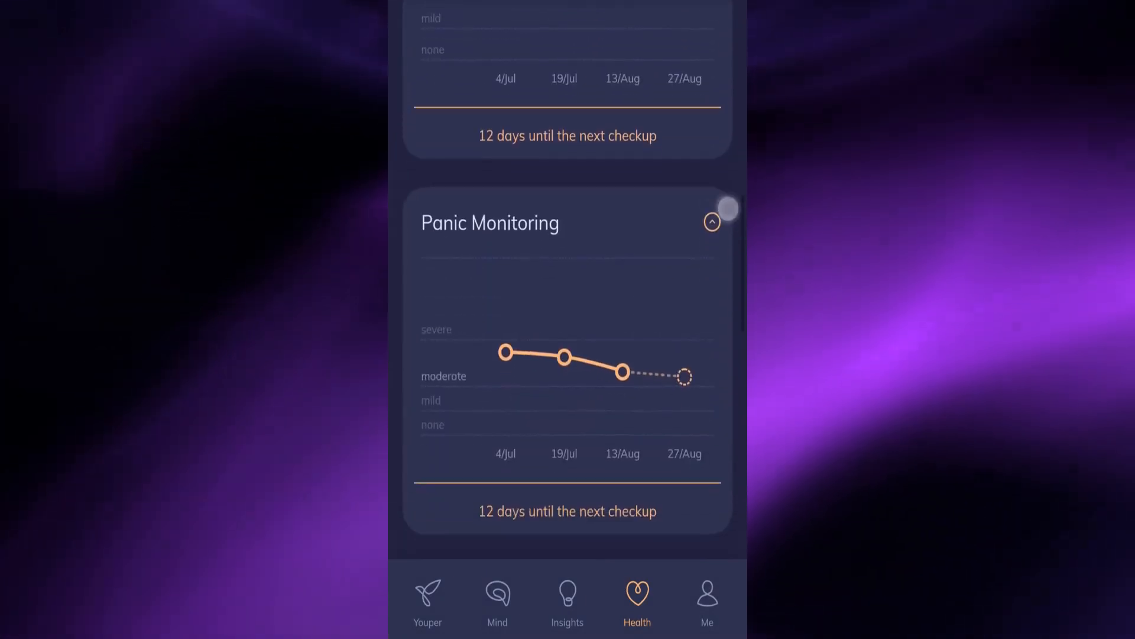
scroll("down", 3)
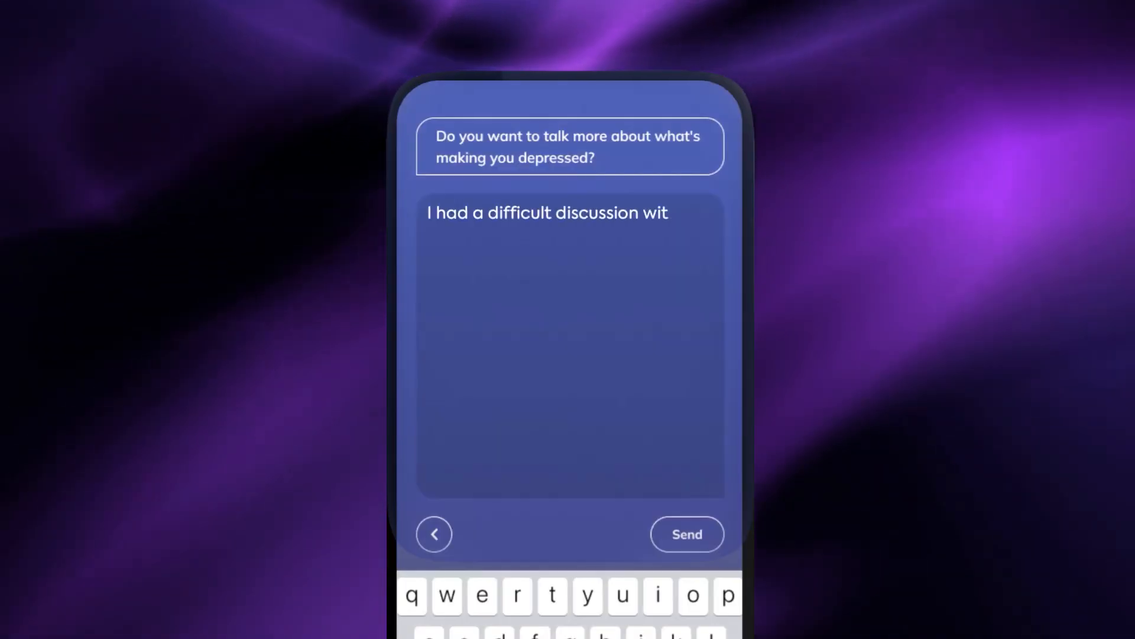
Write a check-in reply about coworkers today and not being sure what they are thinking
type("h my coworkers today and I am not s")
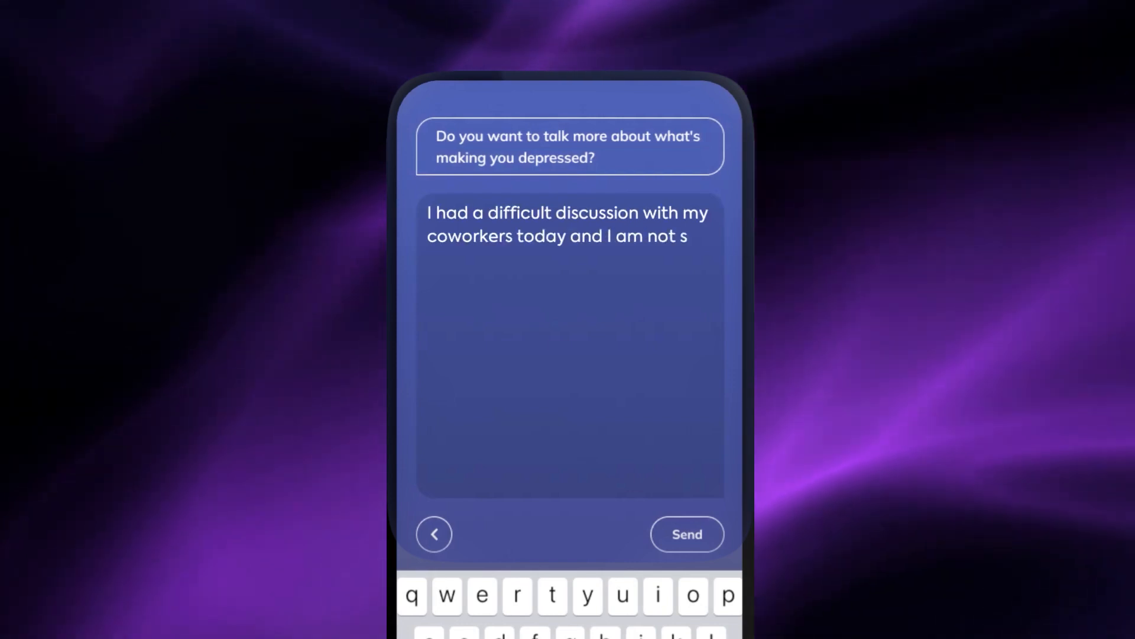
type("ure what they are thinking about i")
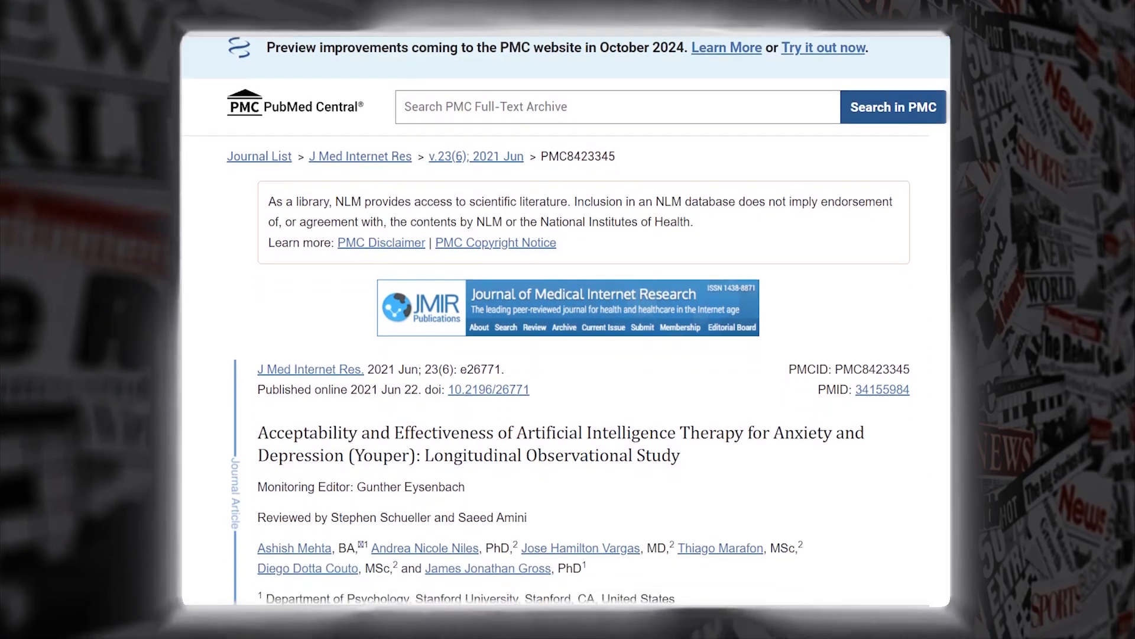
Scroll the Youper longitudinal study past its title, authors and affiliations toward the Abstract
scroll("down", 3)
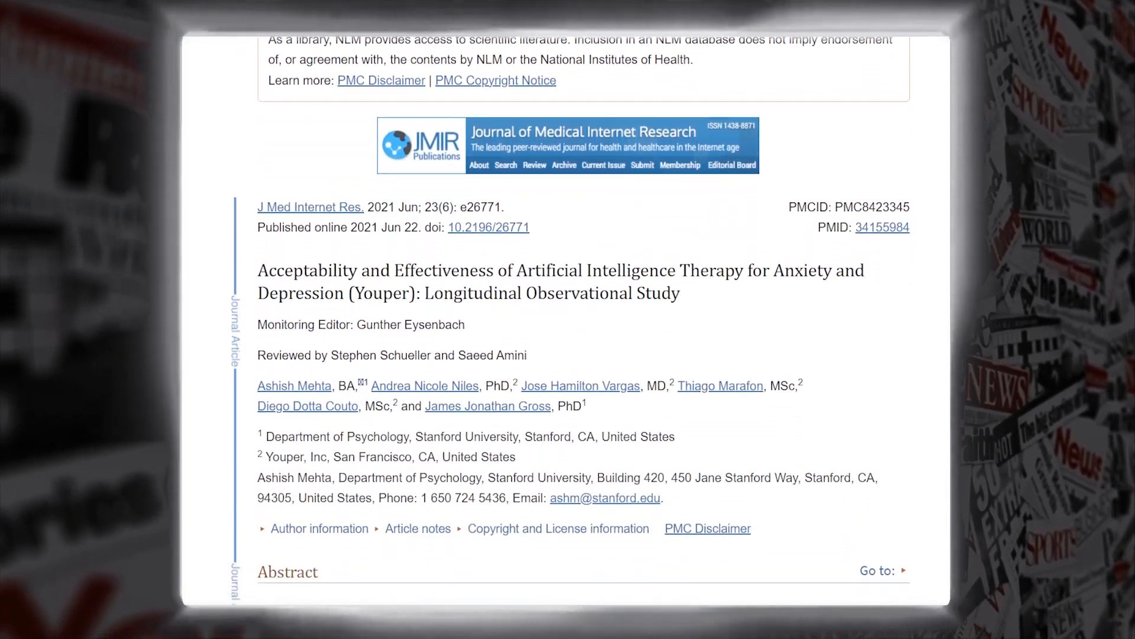
scroll("down", 3)
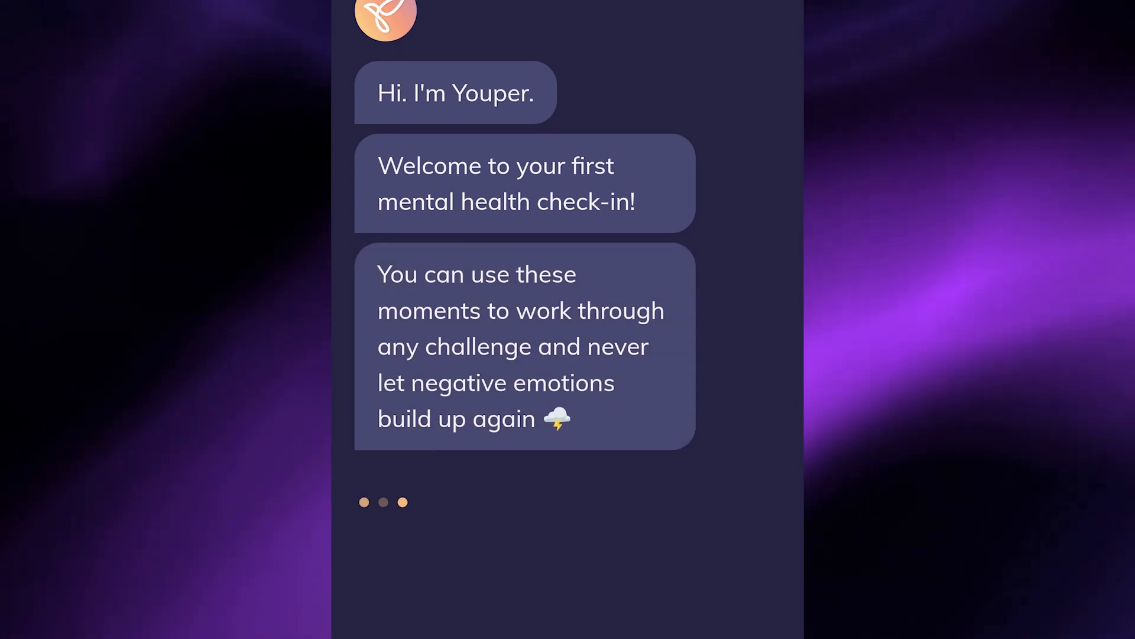
Review the check-in chat and acknowledge its completion with OK
scroll("up", 3)
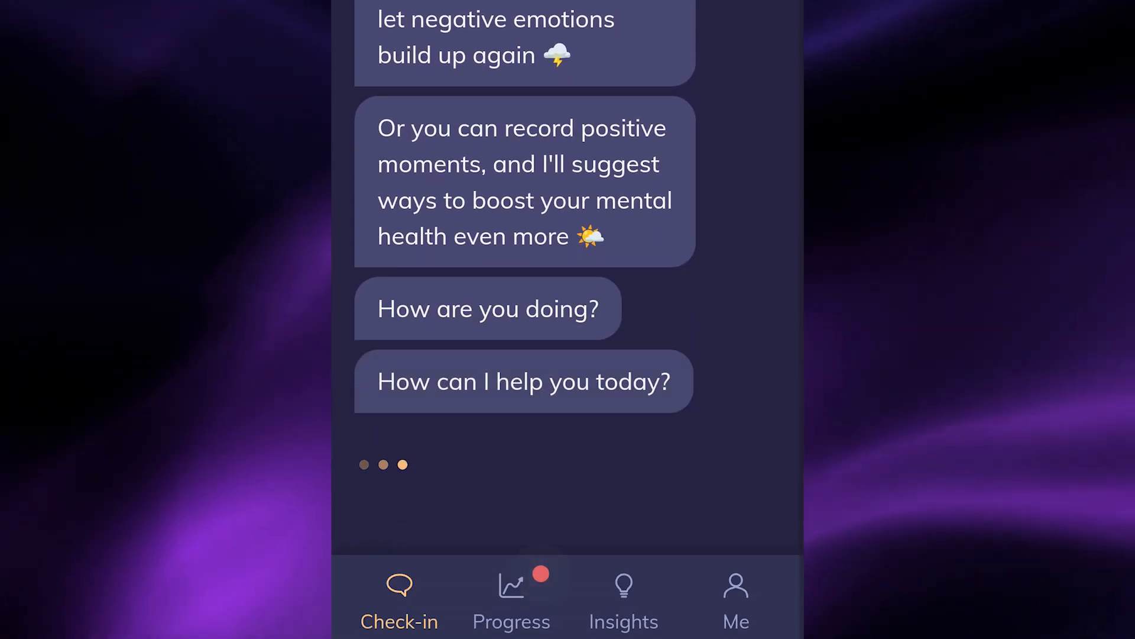
scroll("down", 3)
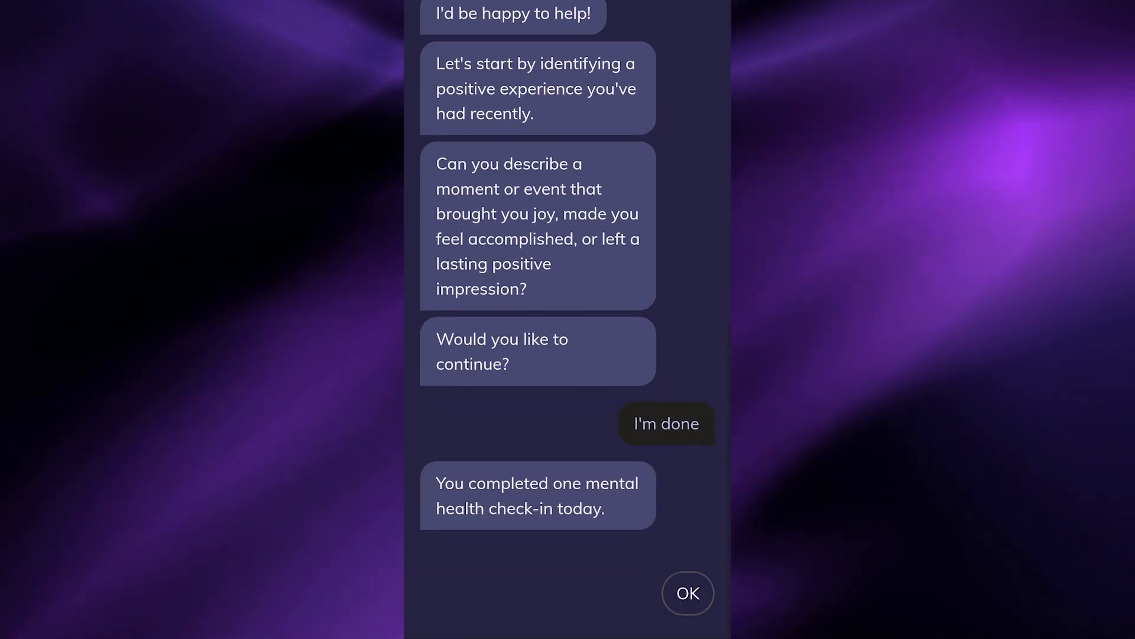
left_click(687, 592)
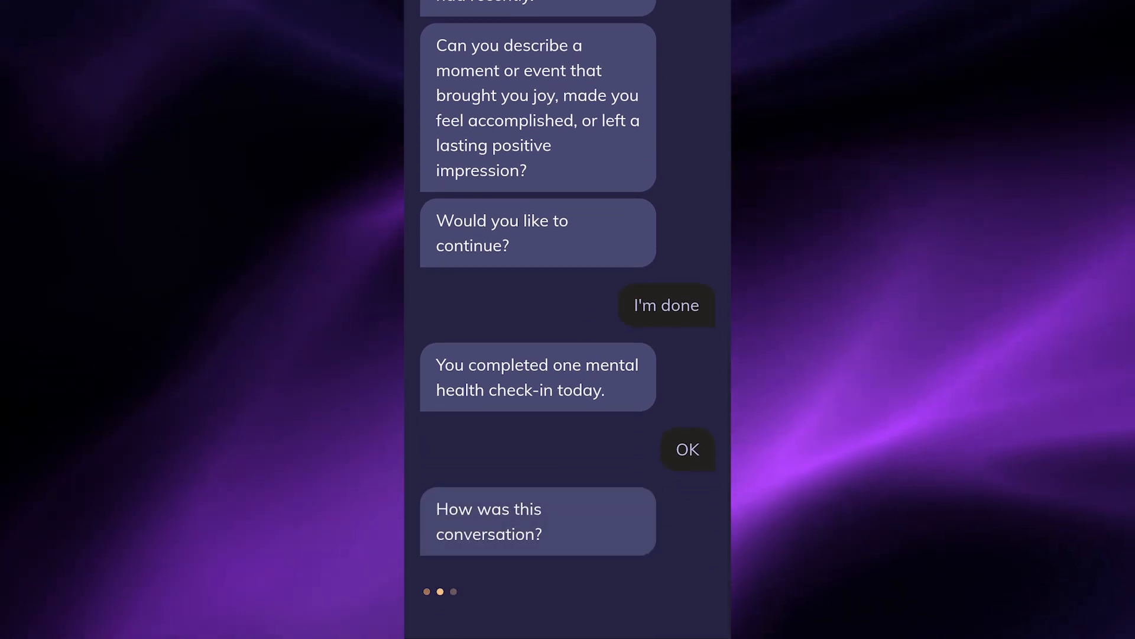
Rate how the check-in conversation went
scroll("up", 3)
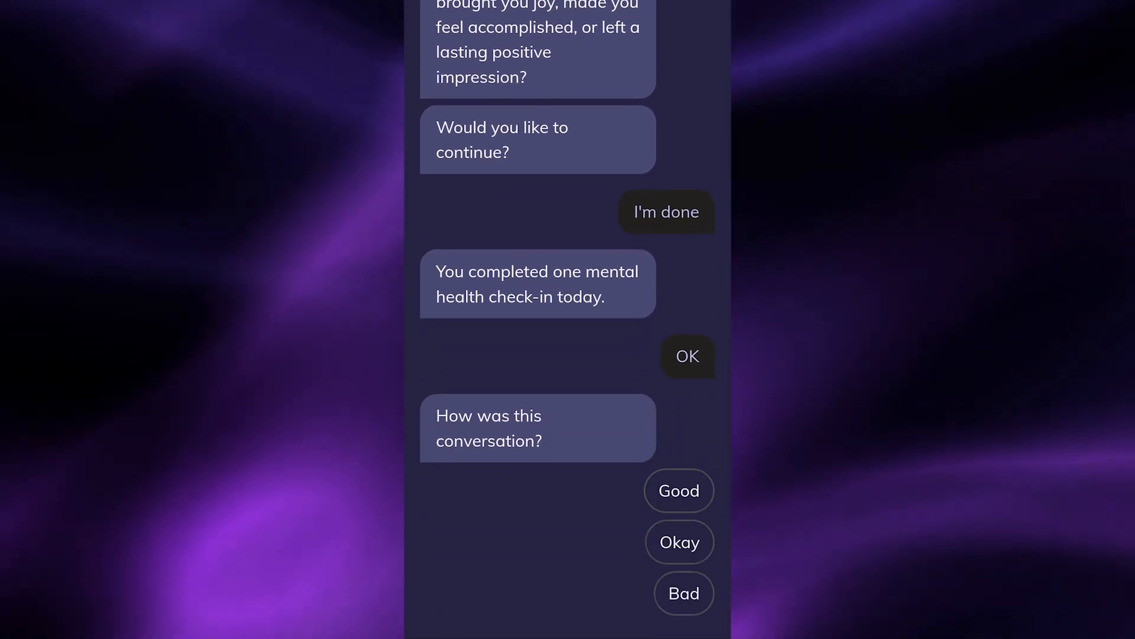
left_click(679, 490)
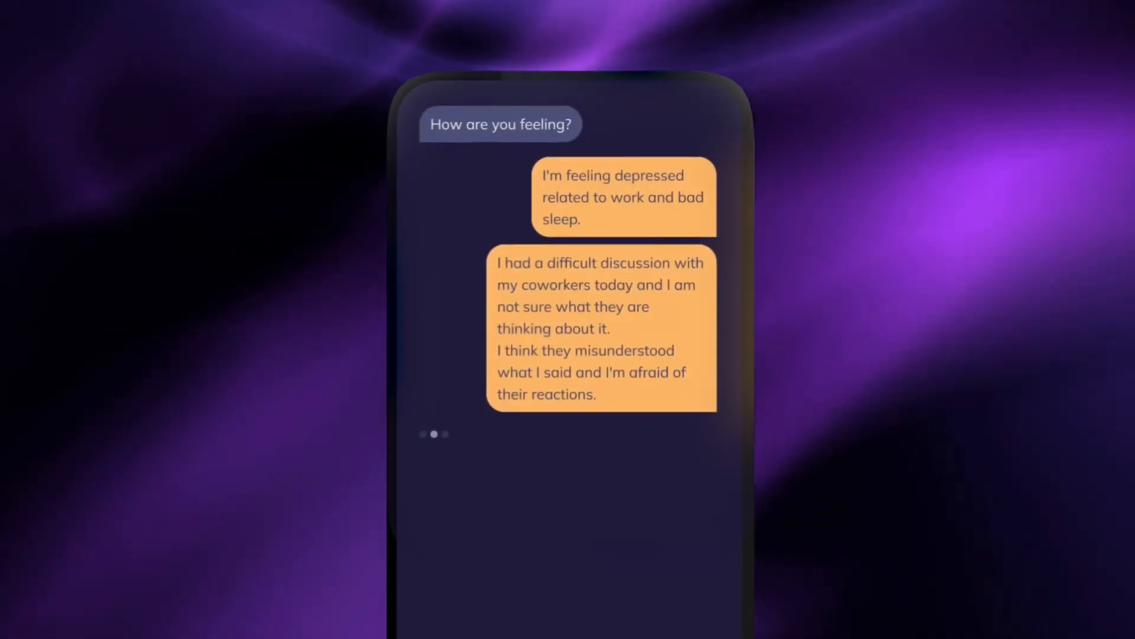
Read the supportive reply, then begin describing a difficult discussion with coworkers today
scroll("up", 3)
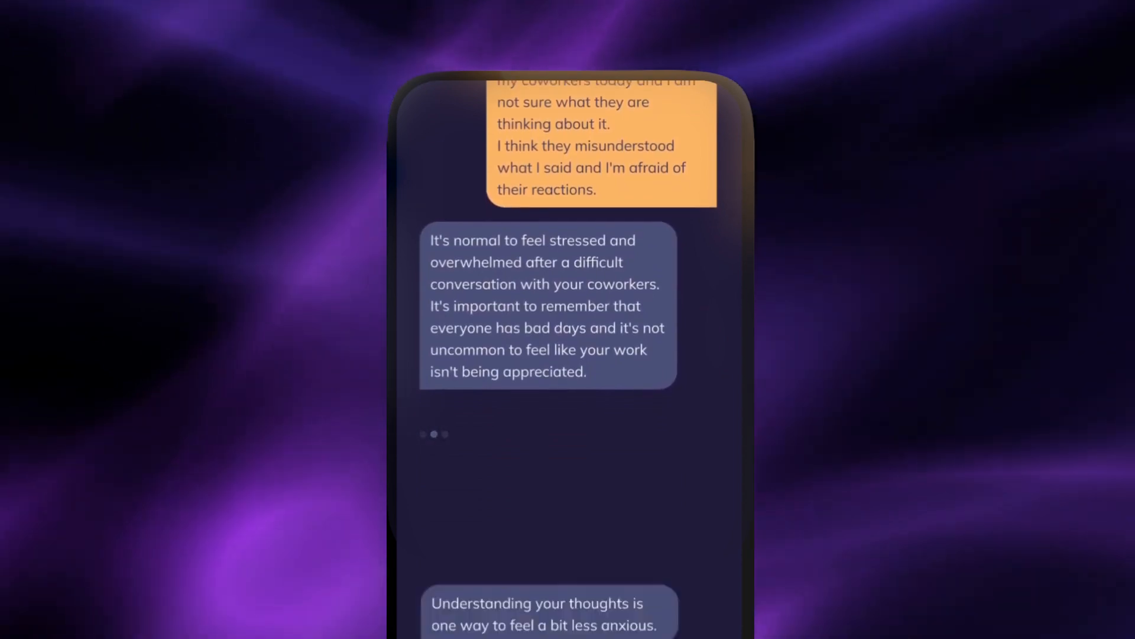
scroll("up", 3)
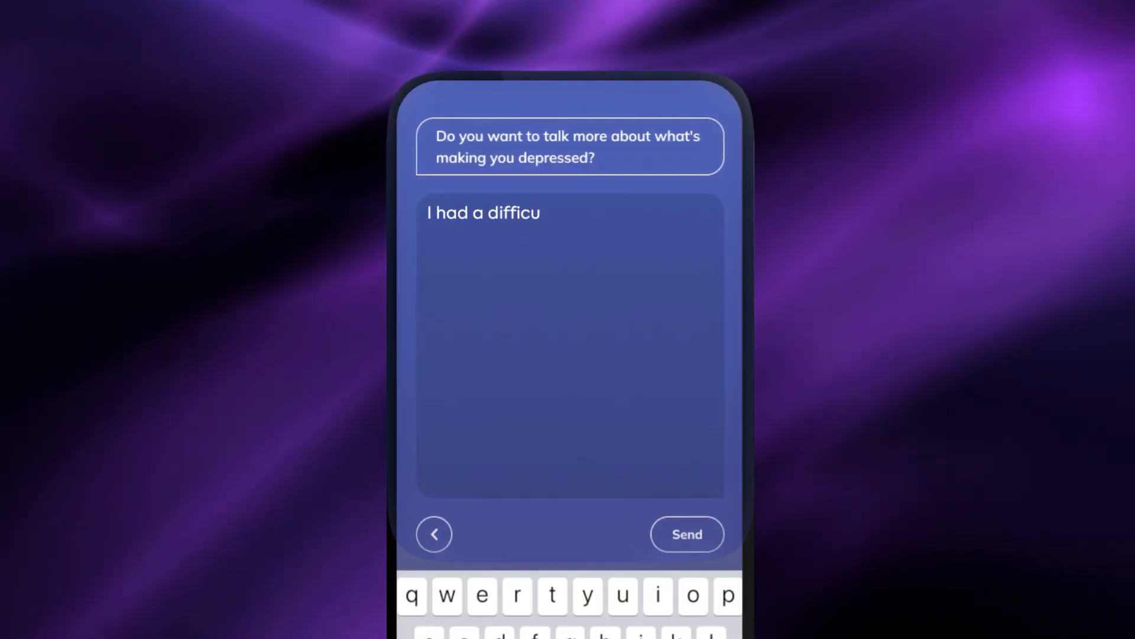
type("lt discussion with my coworkers tod")
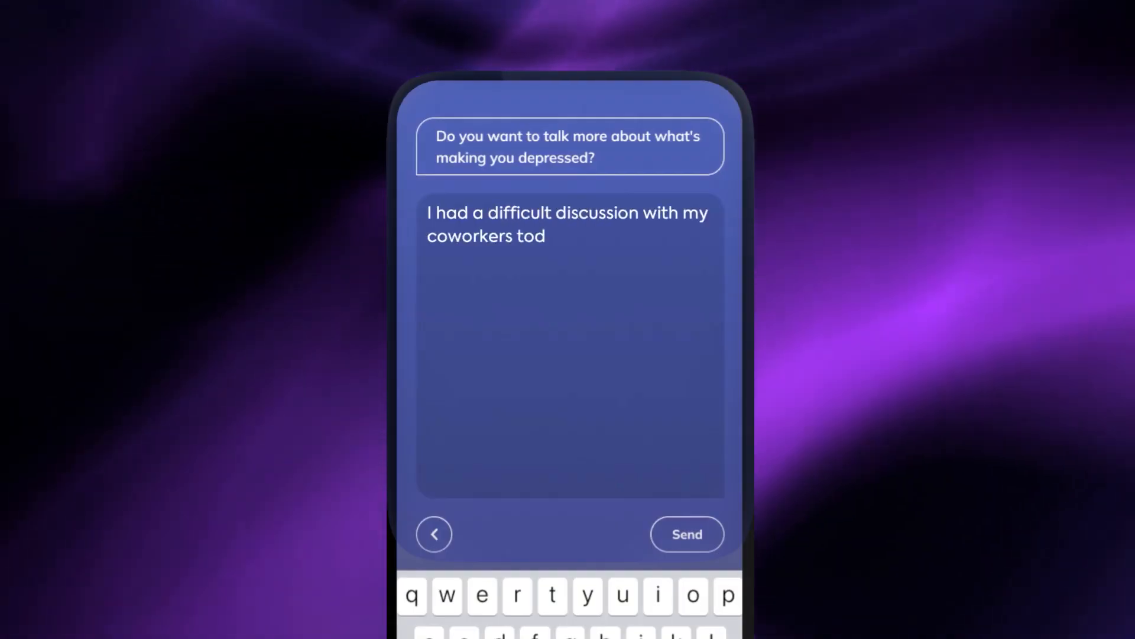